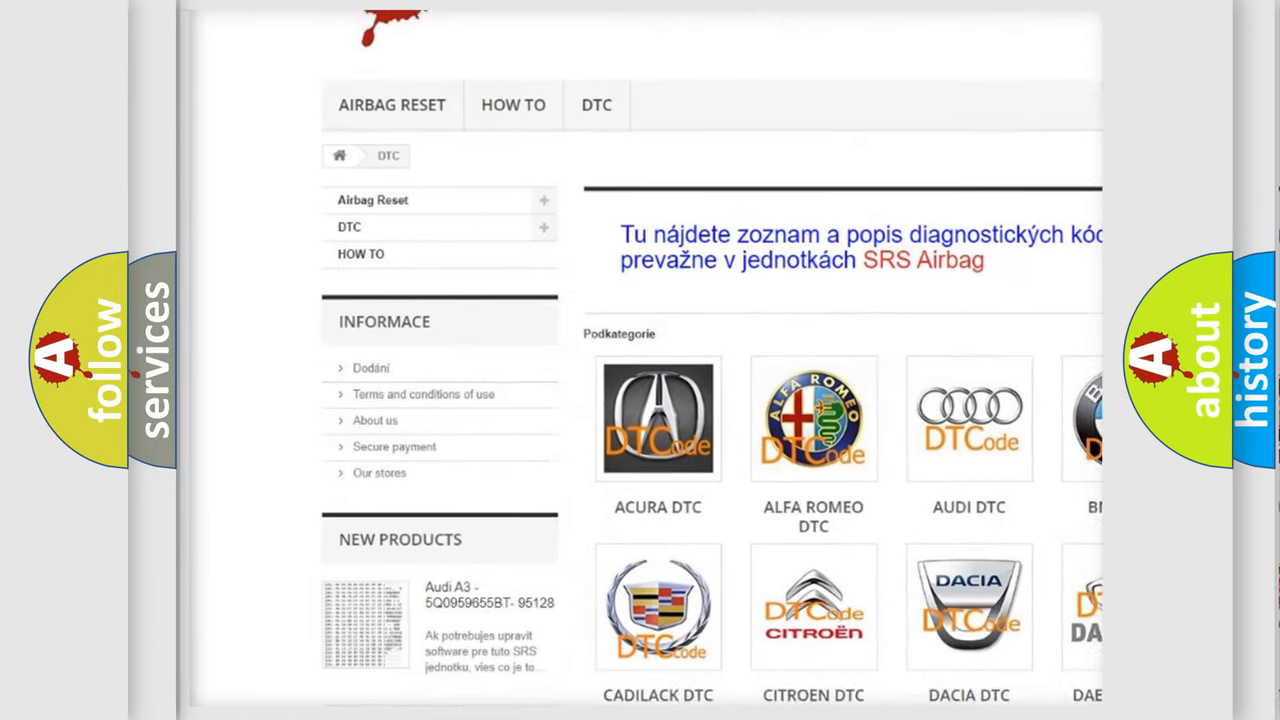
# - Scroll down the DTC page through the car-make trouble code categories
pyautogui.scroll(-3)
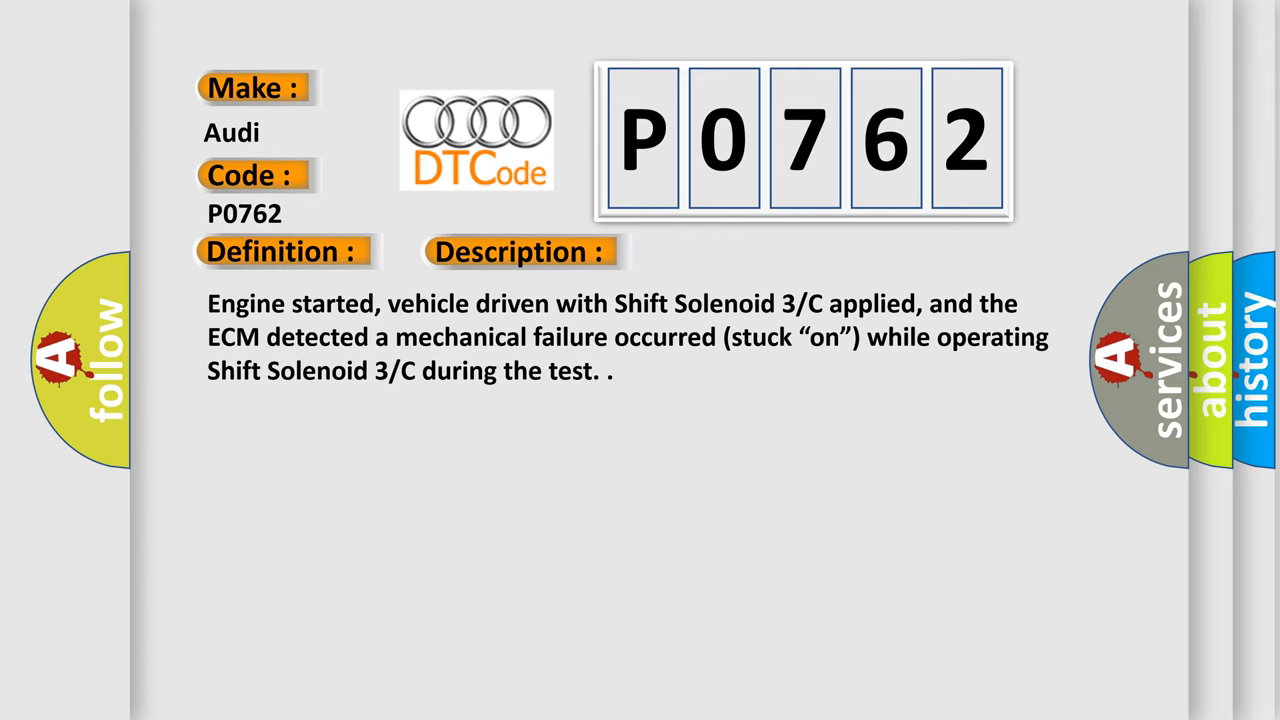
# - Advance to the Cause slide: SS3/C solenoid stuck on, mechanical/hydraulic failure, or failed ECM
pyautogui.click(732, 252)
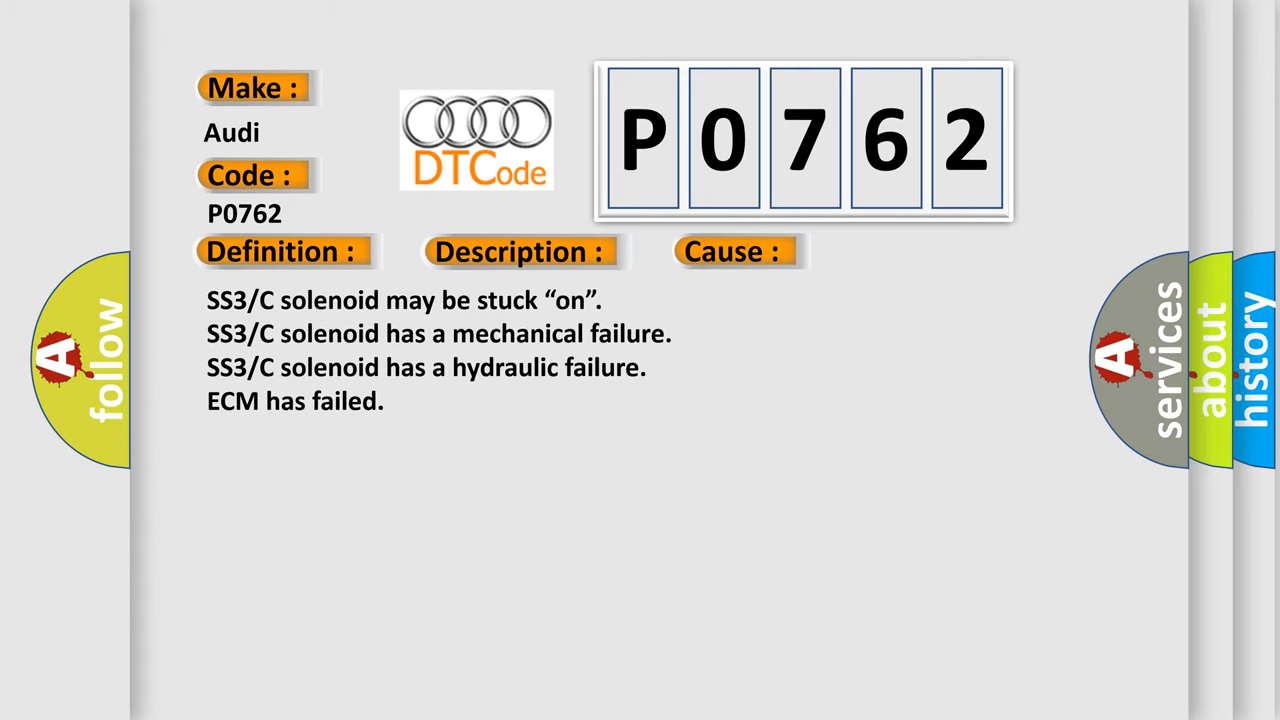